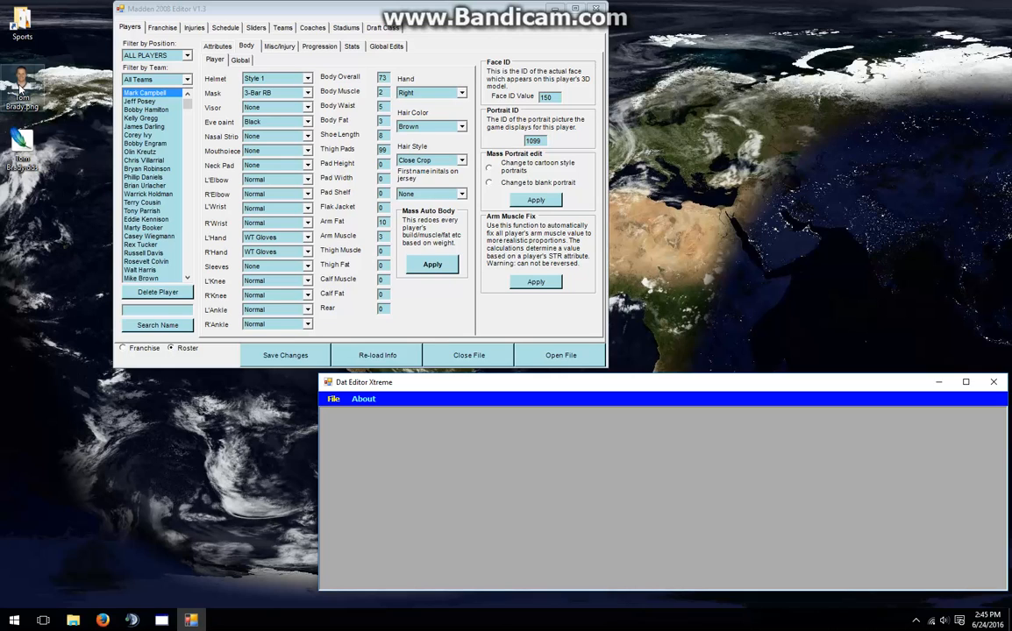
{"action": "mouse_move", "coordinate": [20, 92]}
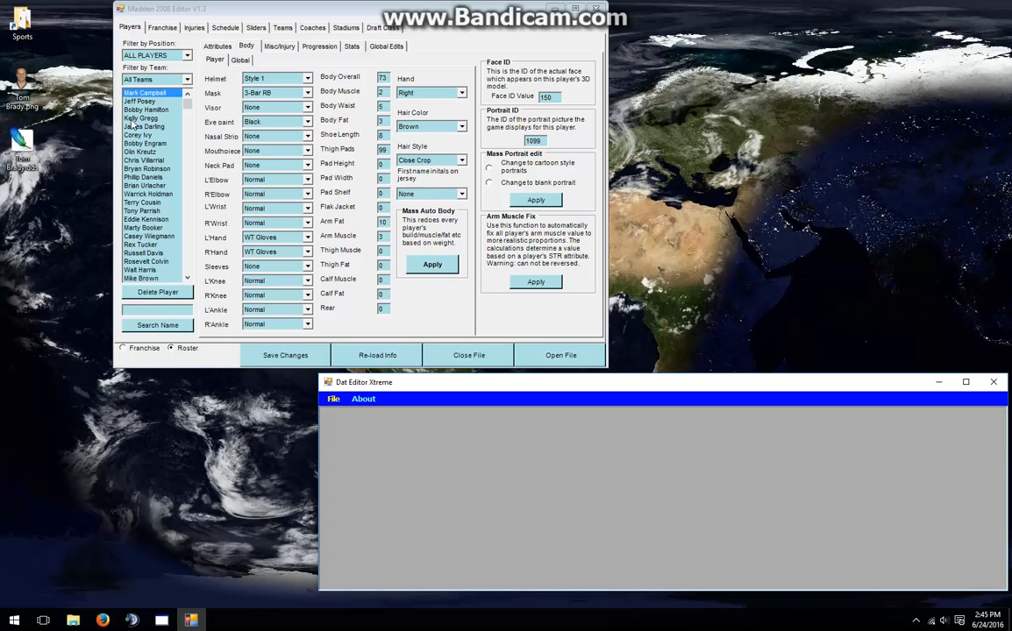
- Filter the roster to the Patriots and open Tom Brady's player record
{"action": "left_click", "coordinate": [157, 115]}
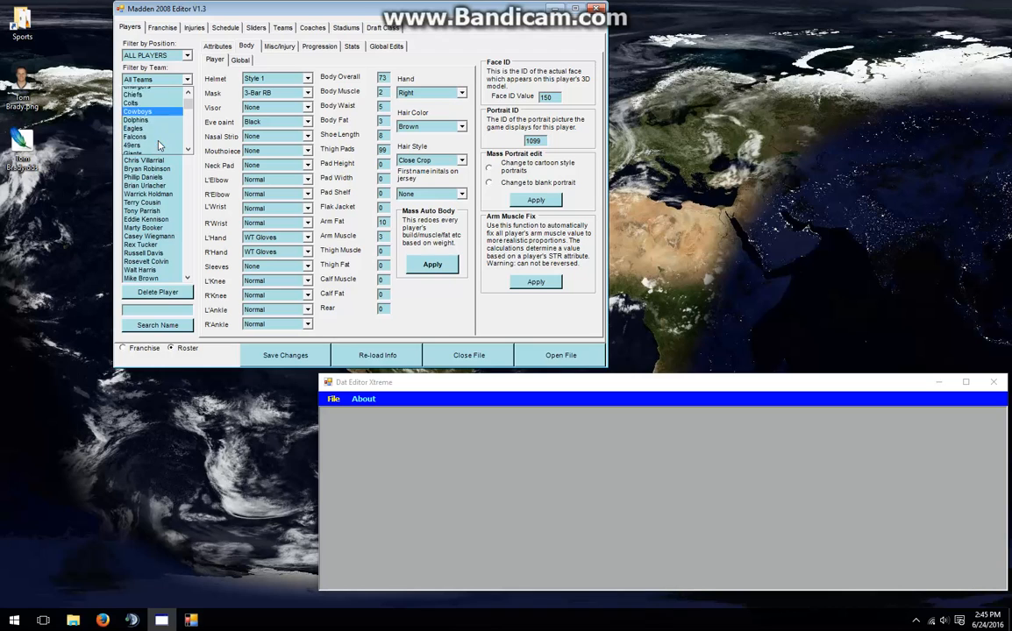
{"action": "left_click", "coordinate": [135, 141]}
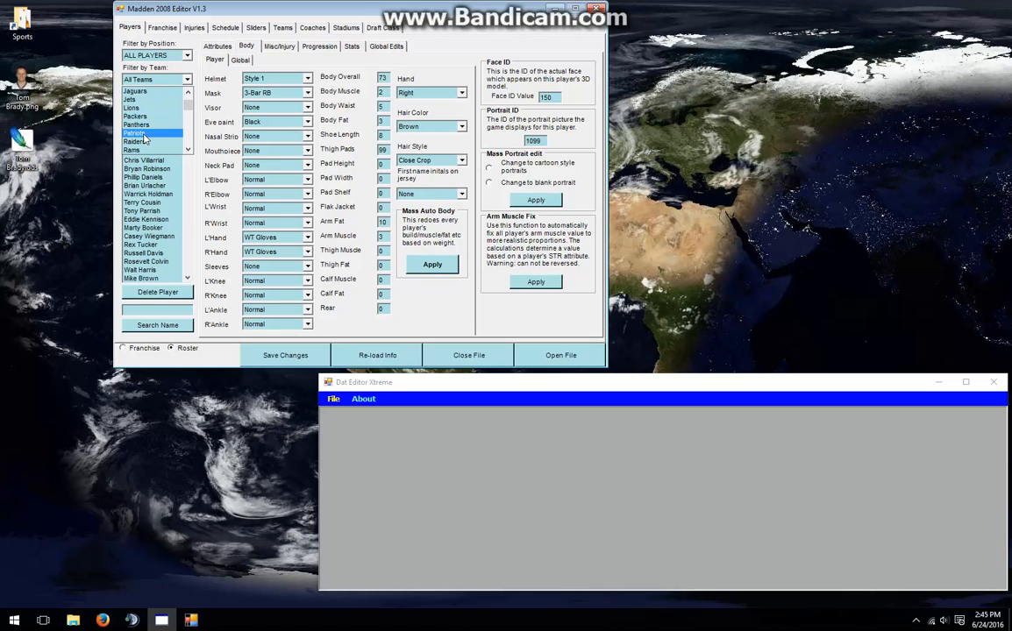
{"action": "left_click", "coordinate": [136, 79]}
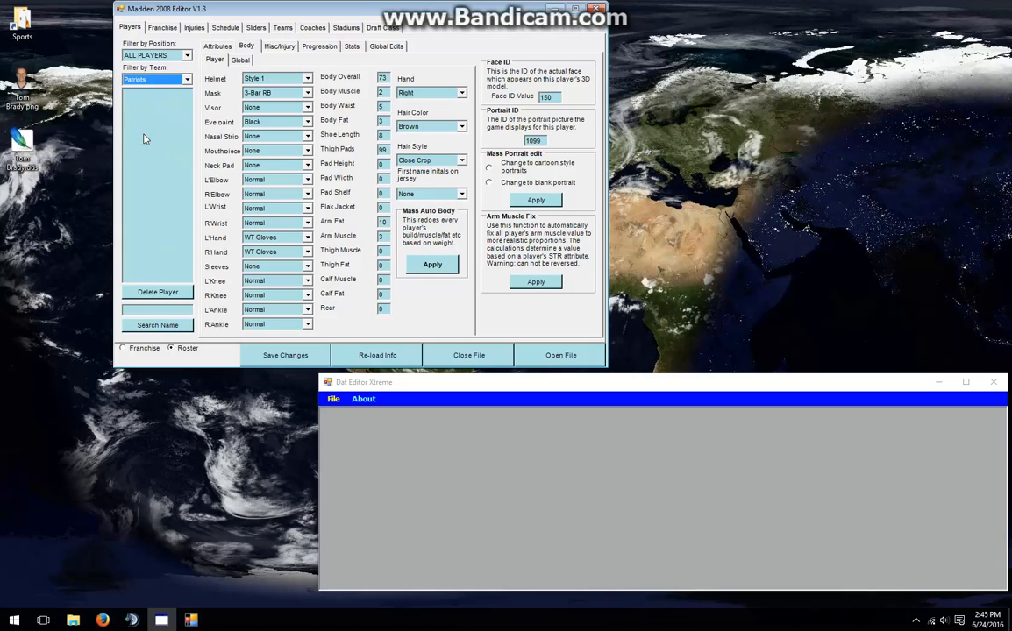
{"action": "left_click", "coordinate": [146, 92]}
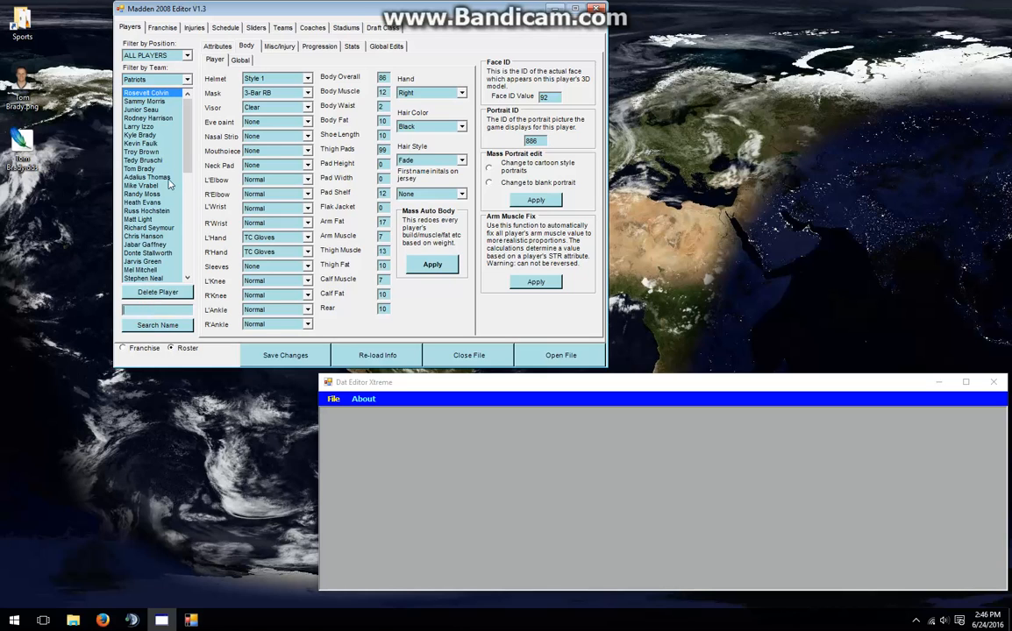
{"action": "left_click", "coordinate": [141, 169]}
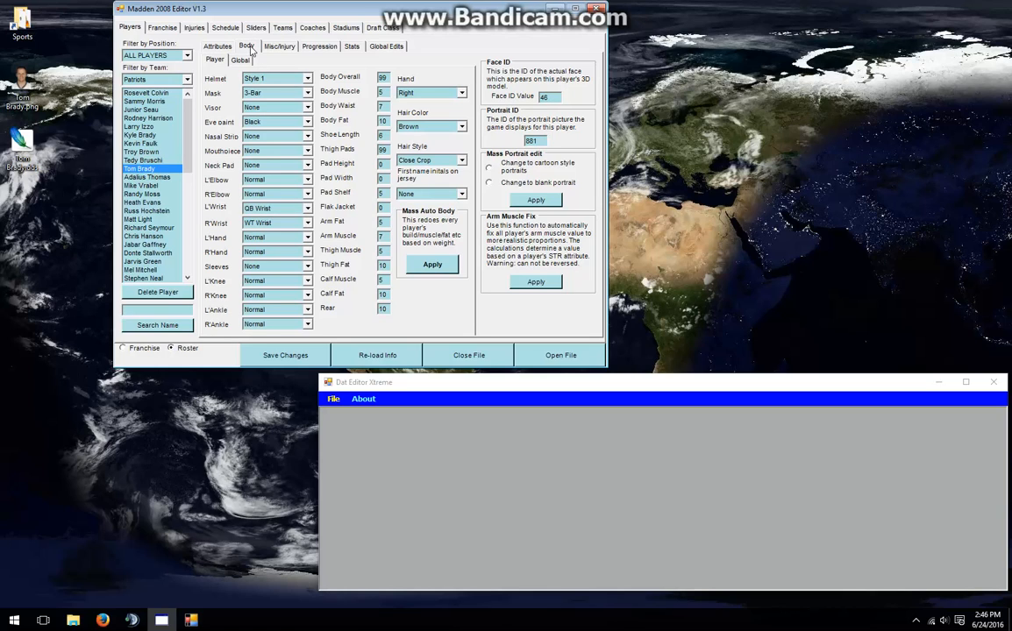
{"action": "mouse_move", "coordinate": [504, 120]}
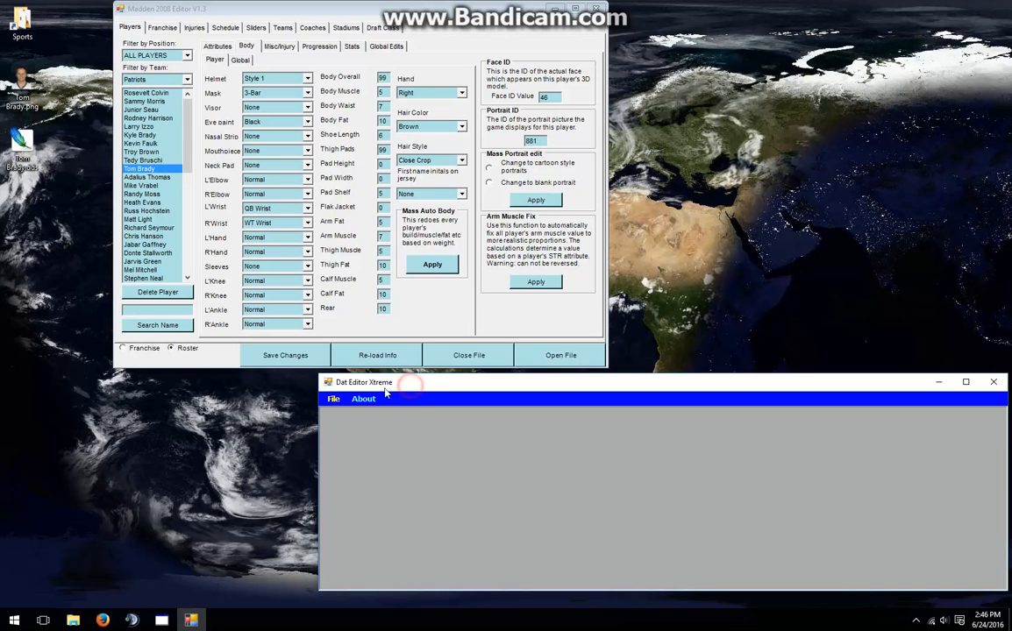
- Load UIS_LIB_PLAYER_PORT.dat from the Madden NFL 08 folder into Dat Editor Xtreme
{"action": "left_click", "coordinate": [334, 399]}
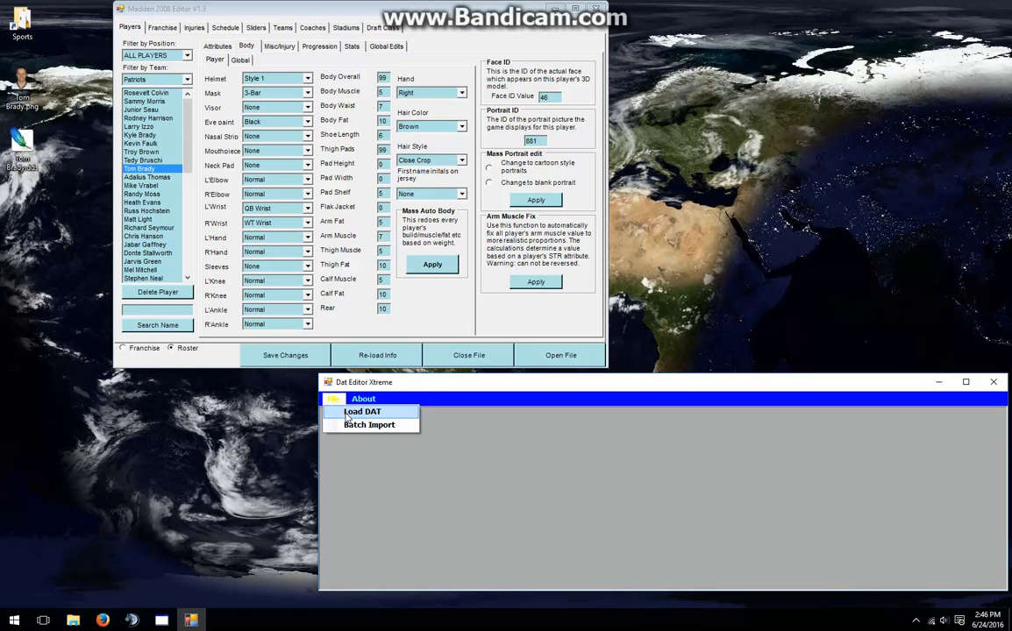
{"action": "left_click", "coordinate": [361, 411]}
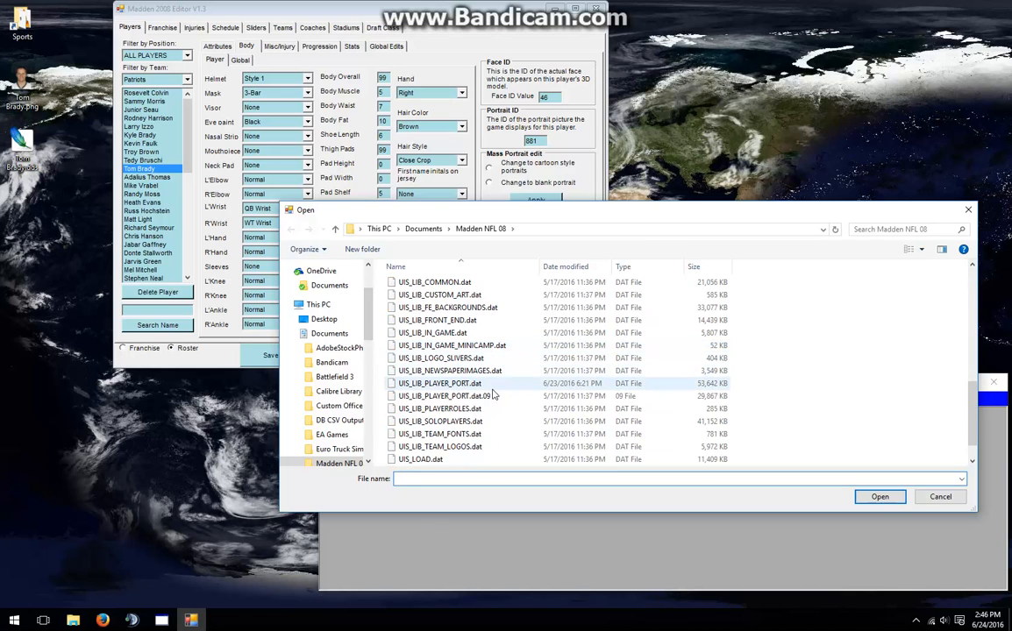
{"action": "mouse_move", "coordinate": [487, 388]}
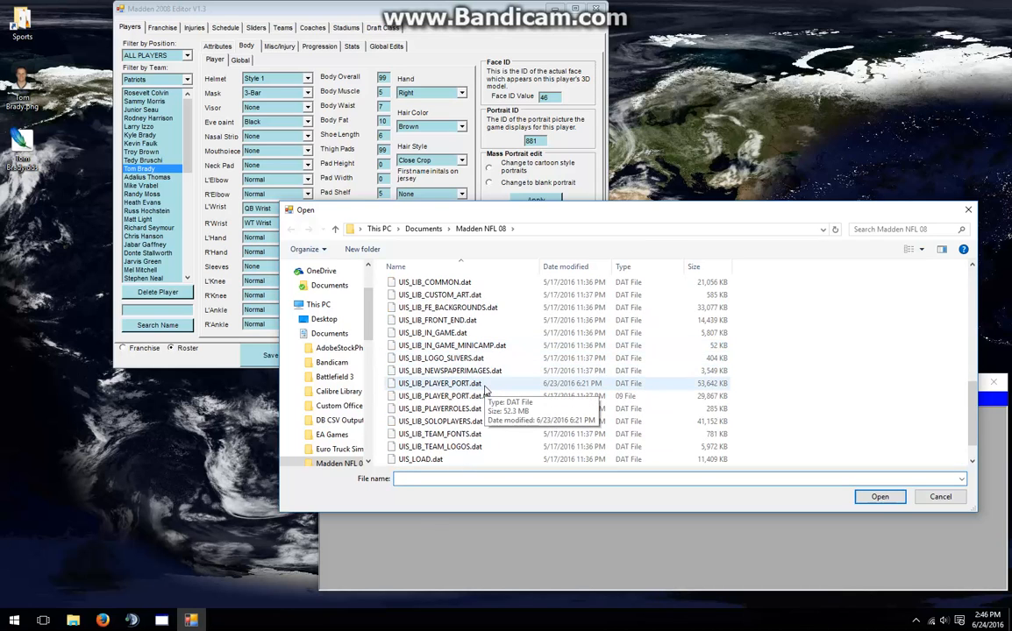
{"action": "double_click", "coordinate": [438, 383]}
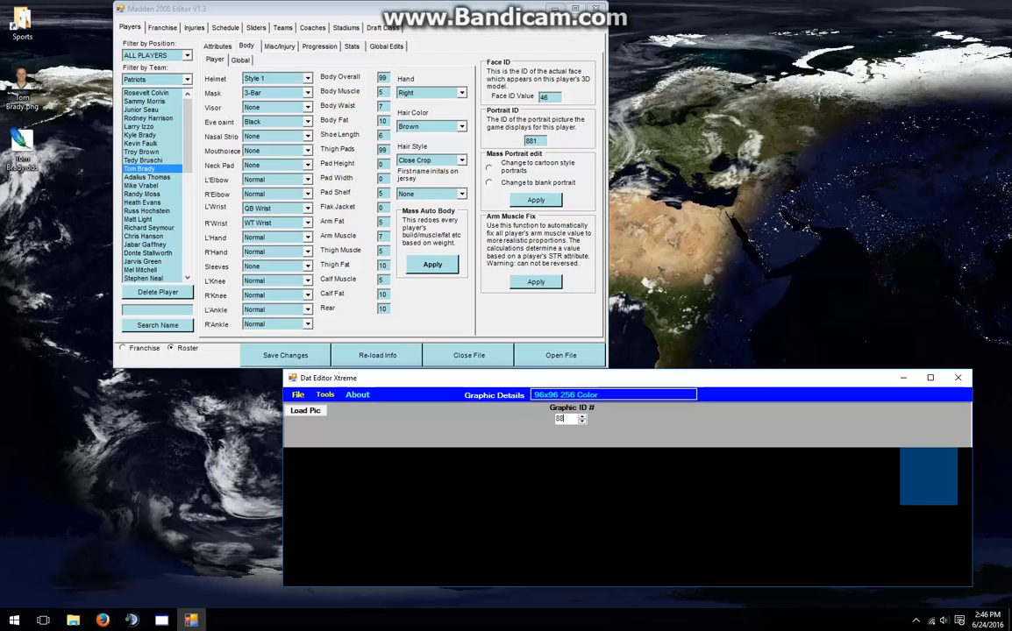
- Display graphic ID 881, Tom Brady's current 192x192 portrait
{"action": "left_click", "coordinate": [305, 411]}
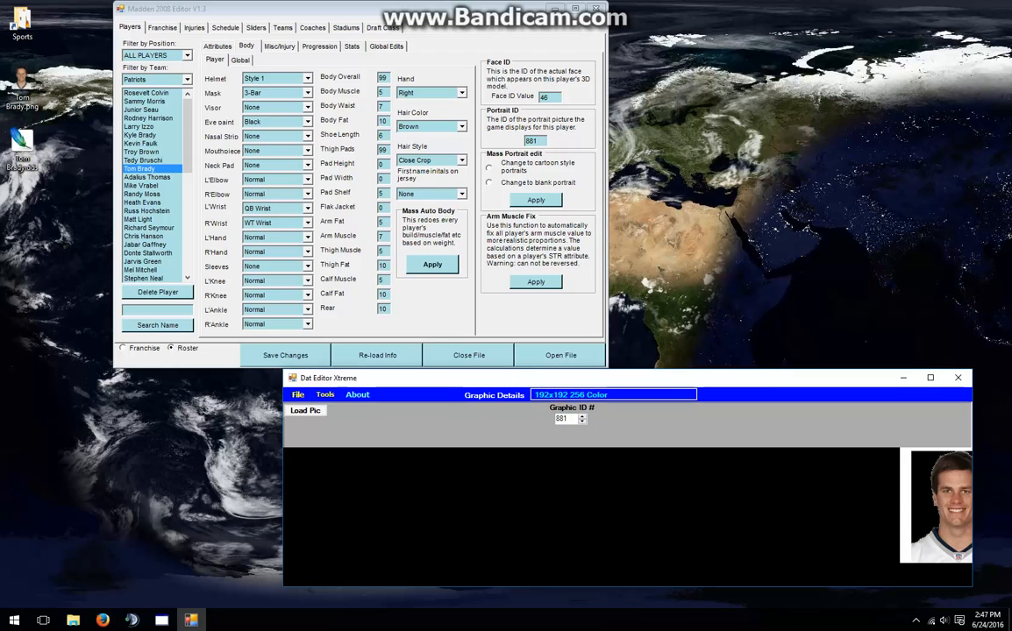
{"action": "mouse_move", "coordinate": [280, 470]}
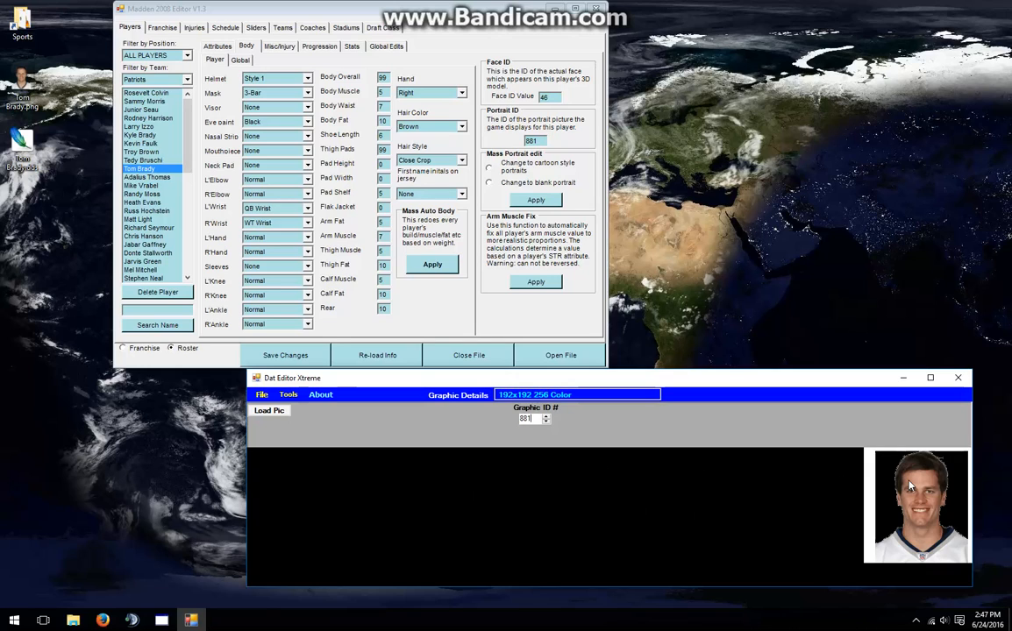
{"action": "mouse_move", "coordinate": [913, 498]}
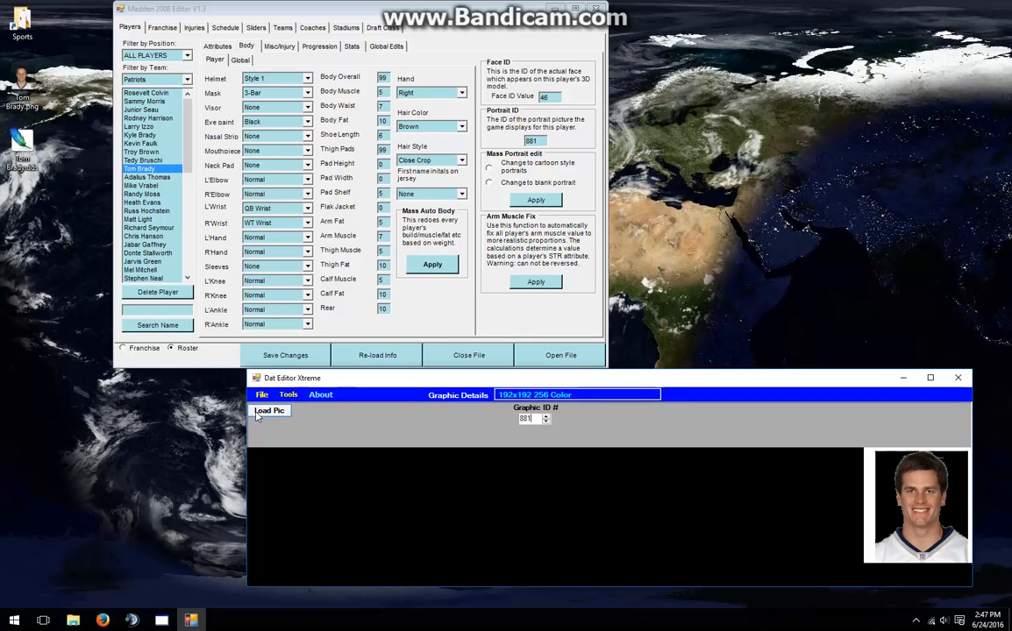
- Load the Tom Brady portrait image from the desktop with Load Pic
{"action": "left_click", "coordinate": [270, 411]}
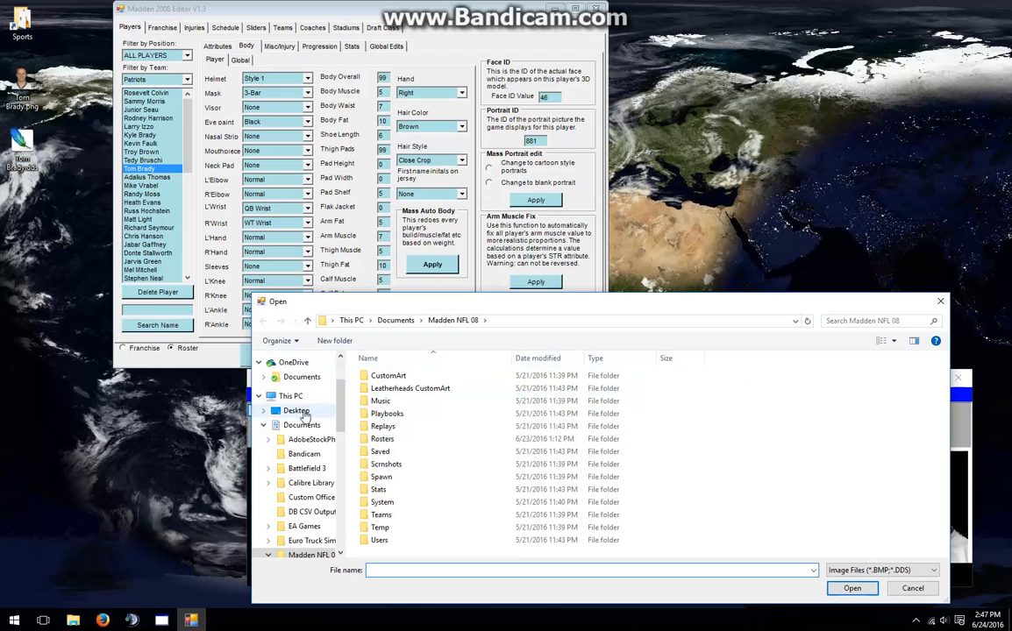
{"action": "left_click", "coordinate": [296, 410]}
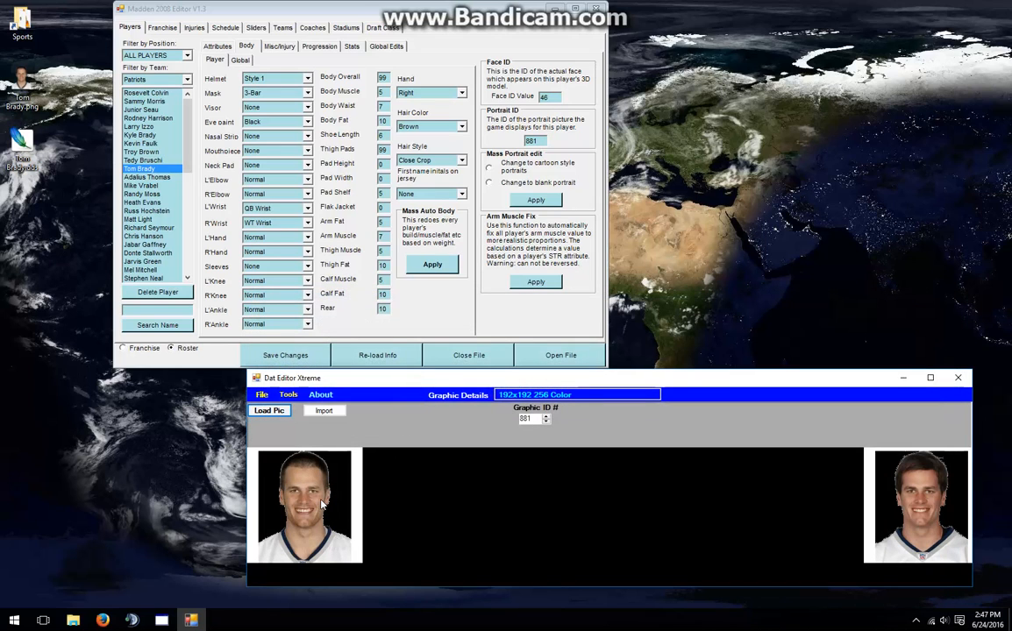
{"action": "mouse_move", "coordinate": [851, 485]}
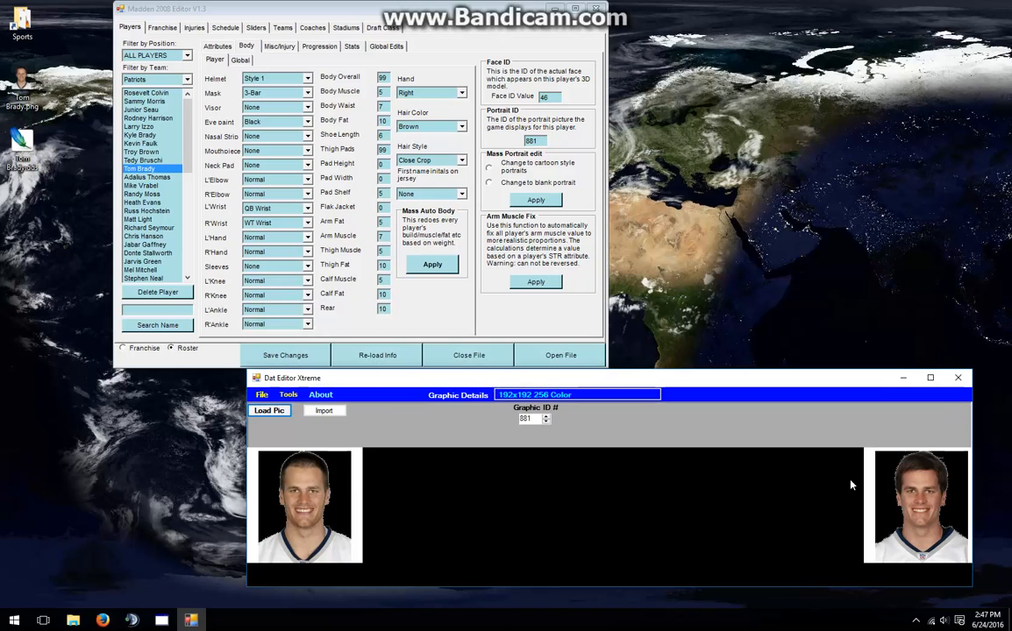
{"action": "mouse_move", "coordinate": [883, 496]}
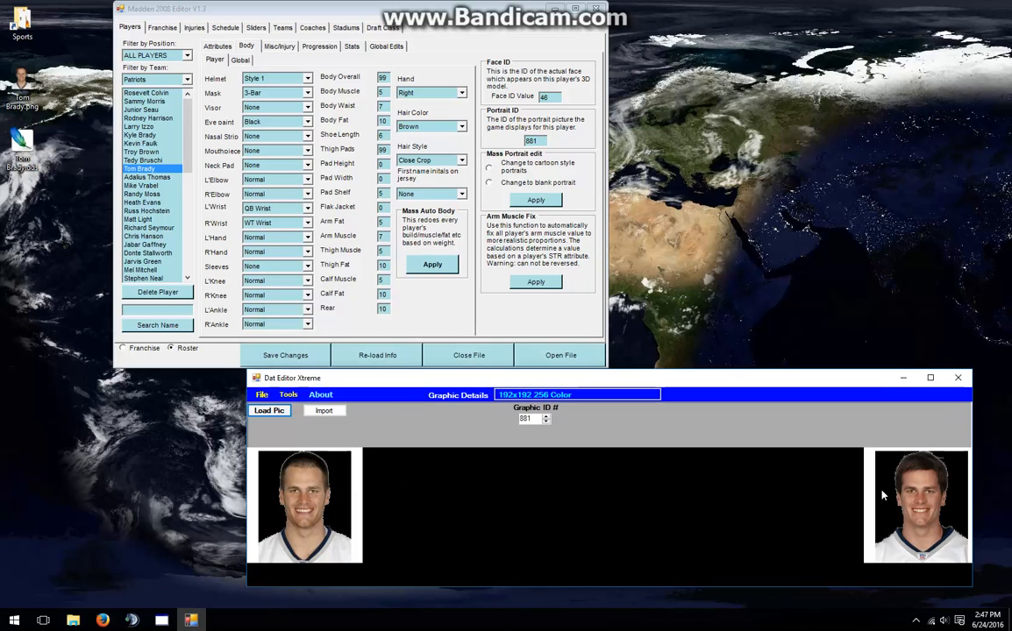
{"action": "mouse_move", "coordinate": [368, 516]}
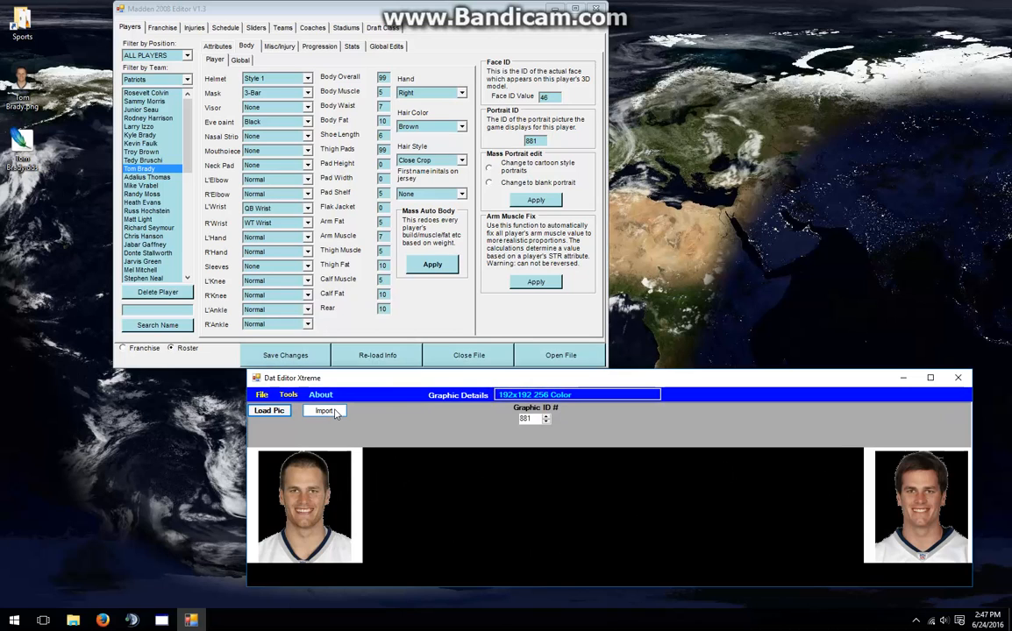
- Import the loaded Tom Brady picture into graphic slot 881, replacing the old portrait
{"action": "left_click", "coordinate": [324, 410]}
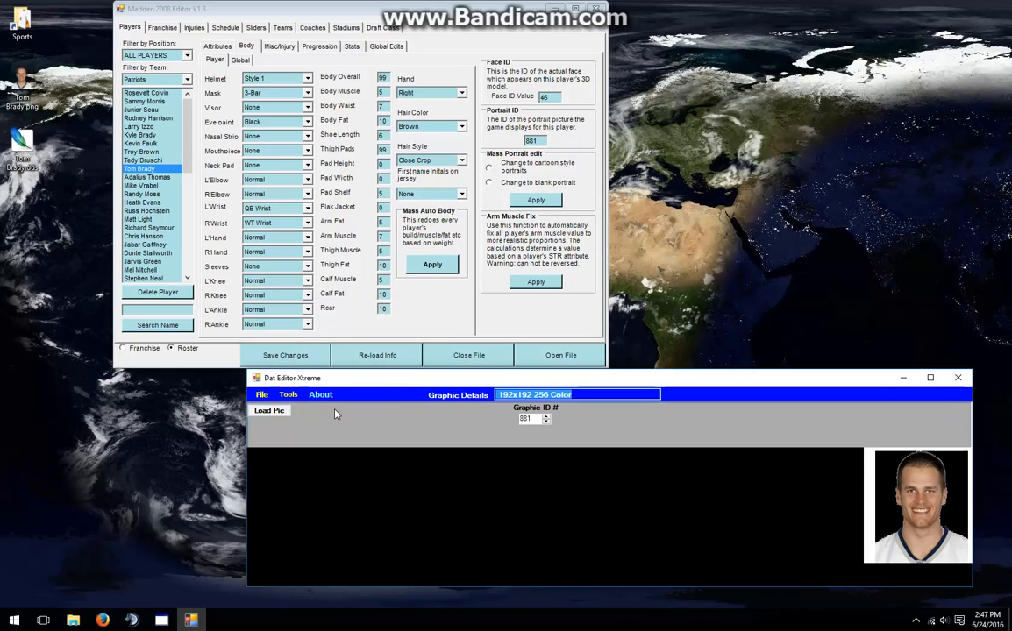
{"action": "left_click", "coordinate": [261, 394]}
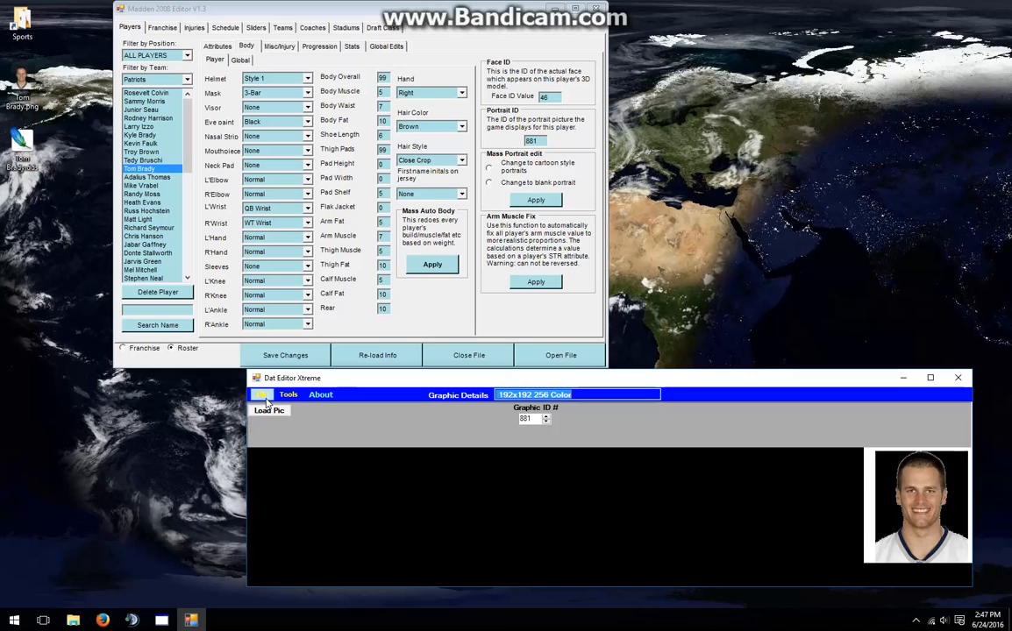
- Save the archive over Documents\Madden NFL 08\UIS_LIB_PLAYER_PORT.dat, confirming the replace
{"action": "left_click", "coordinate": [267, 394]}
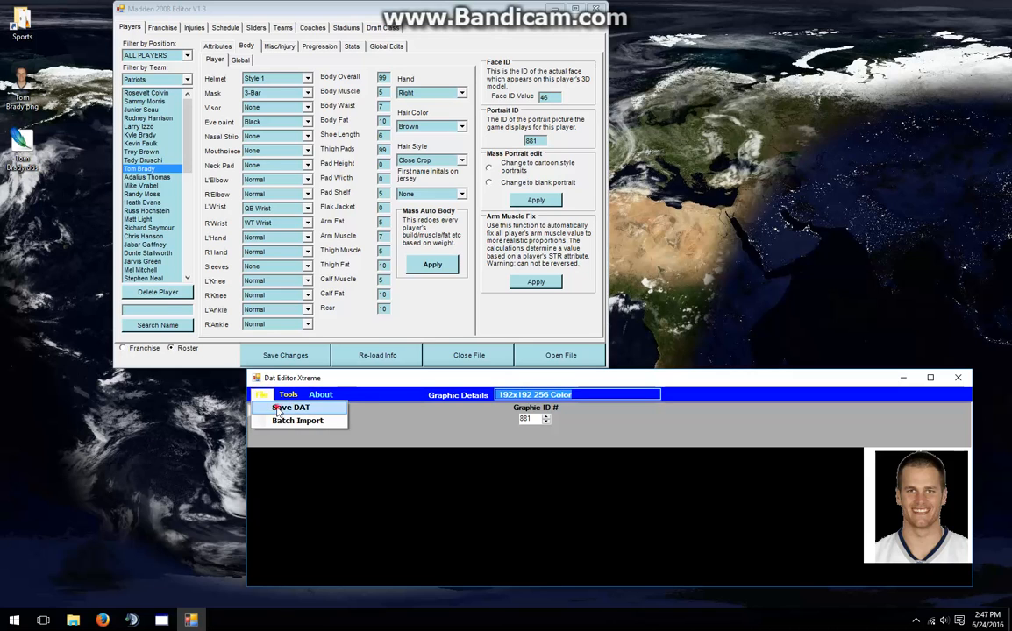
{"action": "left_click", "coordinate": [290, 407]}
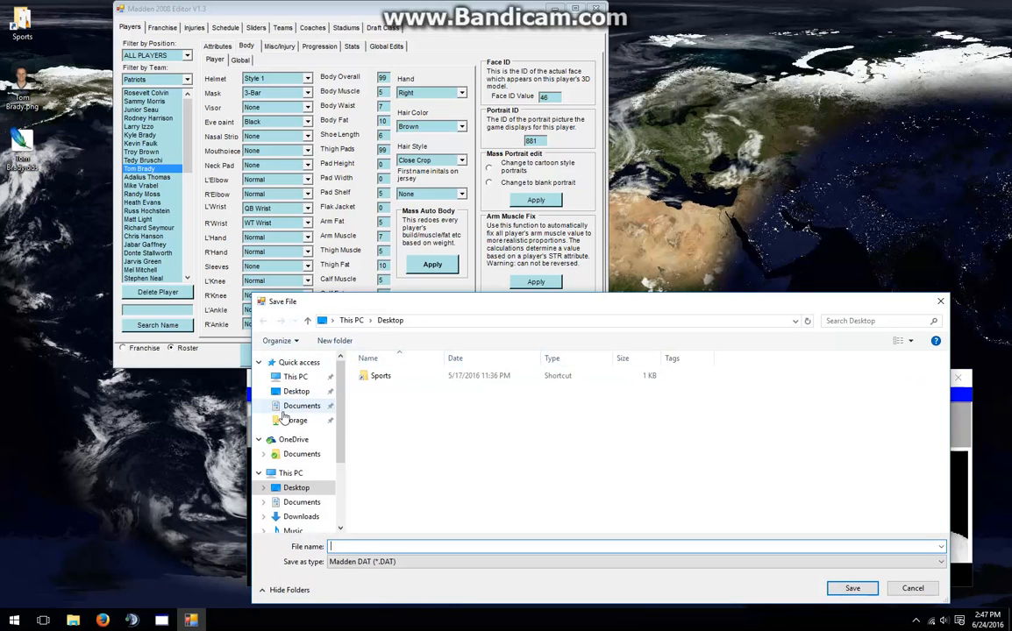
{"action": "left_click", "coordinate": [302, 405]}
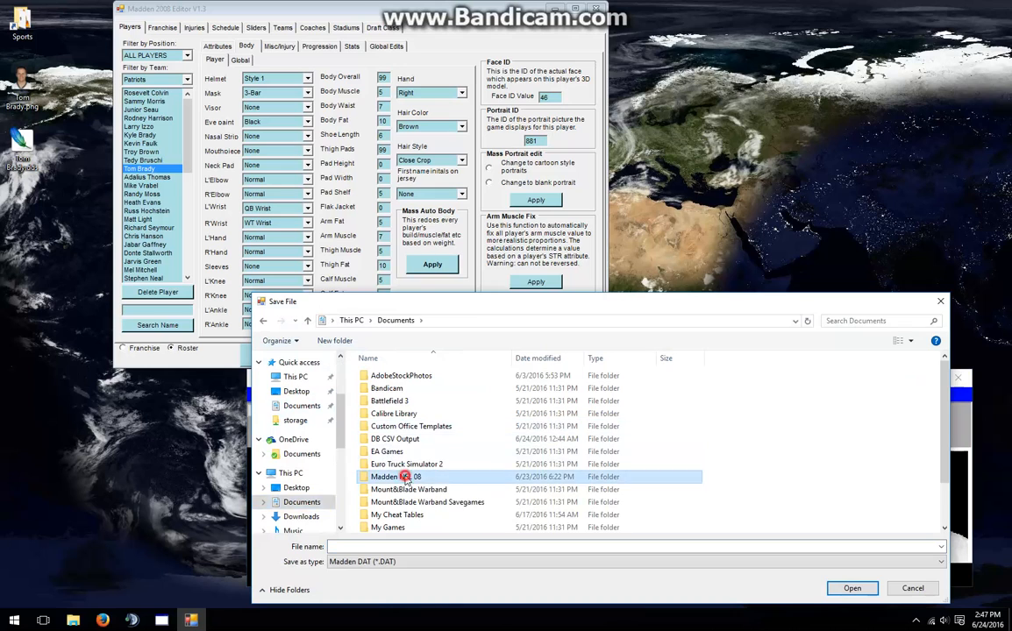
{"action": "double_click", "coordinate": [395, 476]}
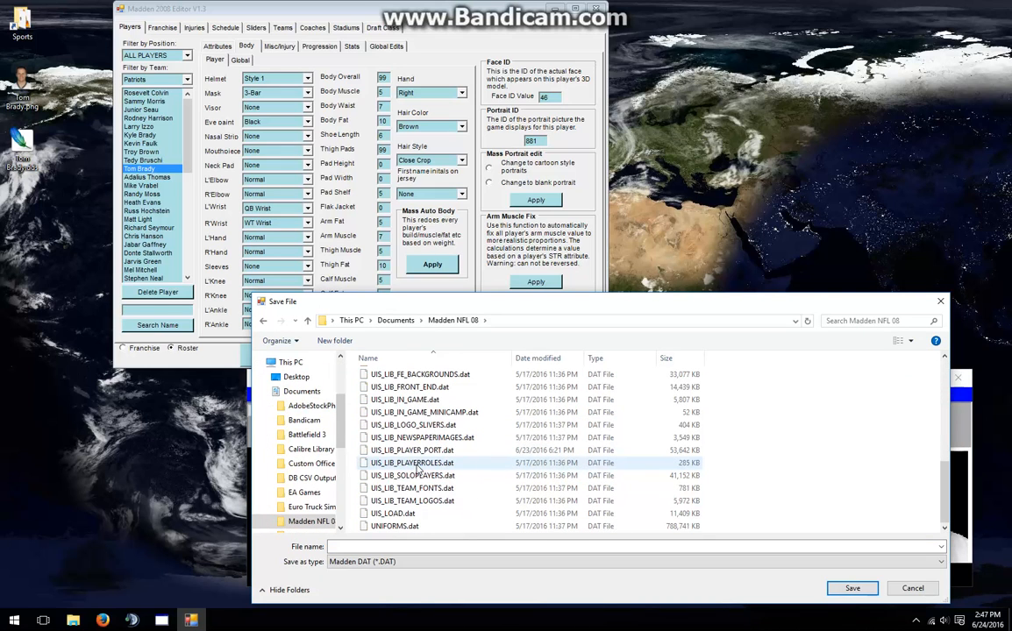
{"action": "mouse_move", "coordinate": [421, 463]}
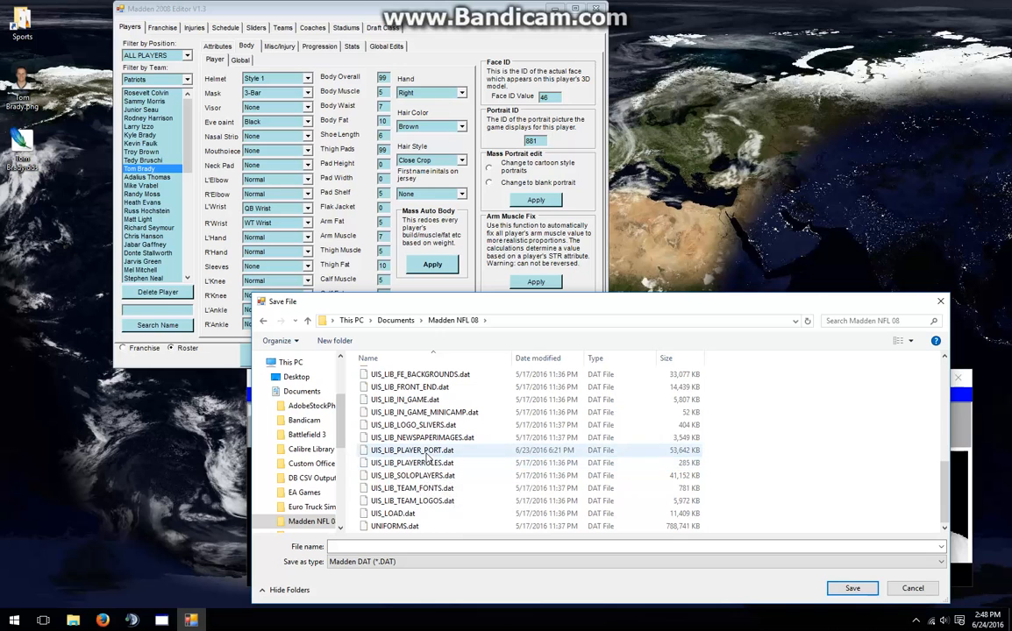
{"action": "left_click", "coordinate": [852, 588]}
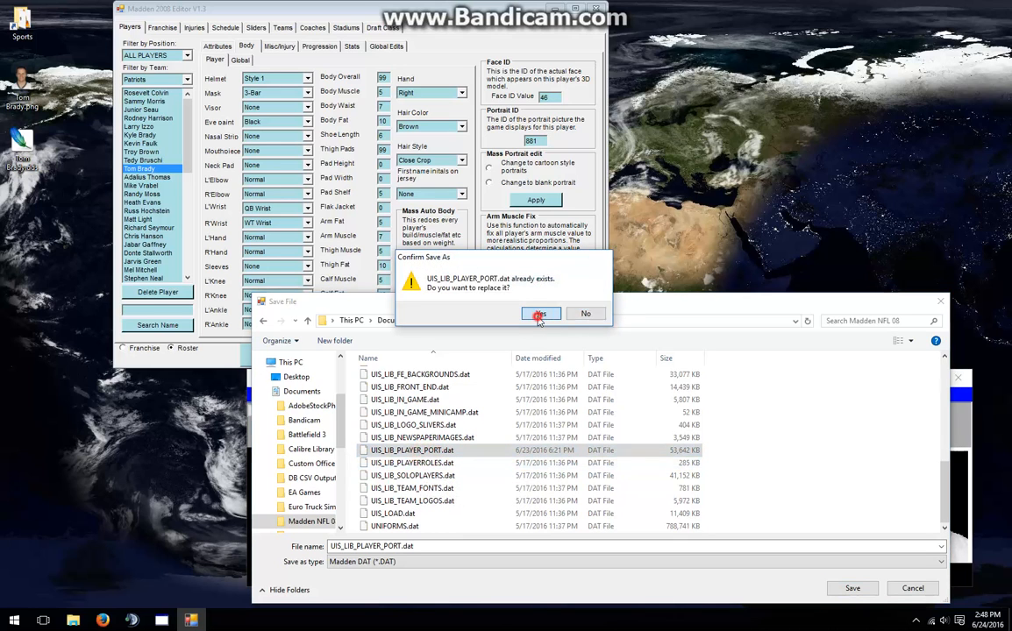
{"action": "left_click", "coordinate": [540, 314]}
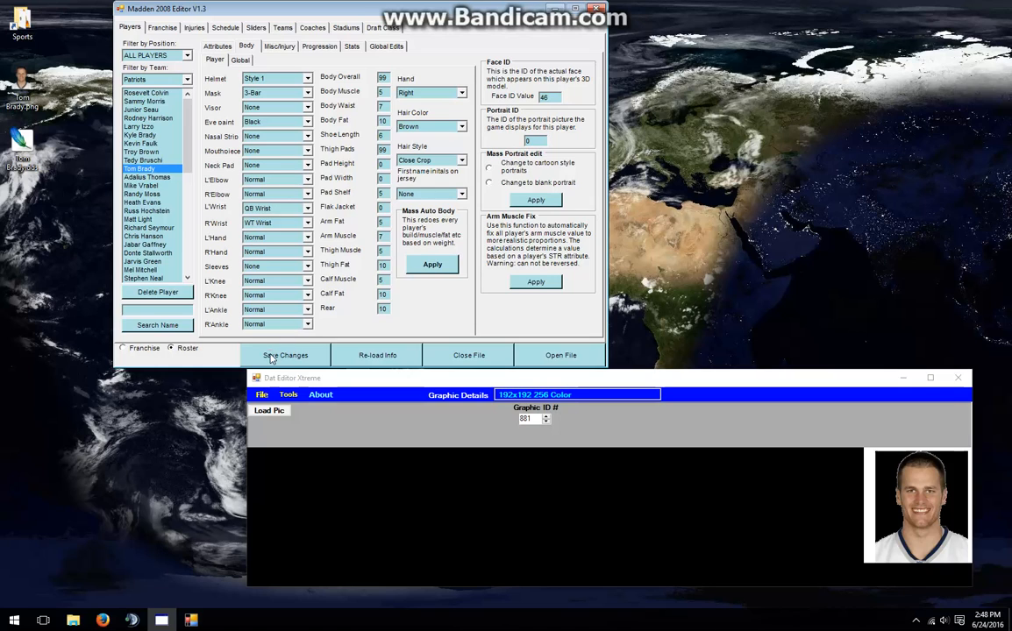
- Save Tom Brady's record with portrait ID changed from 881 to 0
{"action": "left_click", "coordinate": [285, 355]}
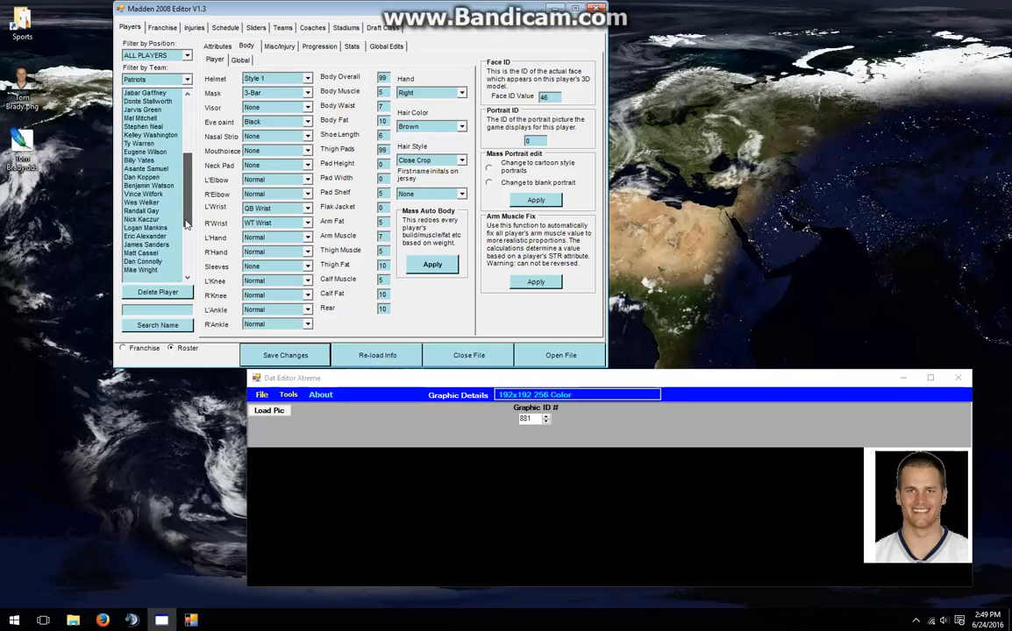
{"action": "scroll", "scroll_direction": "down", "scroll_amount": 3}
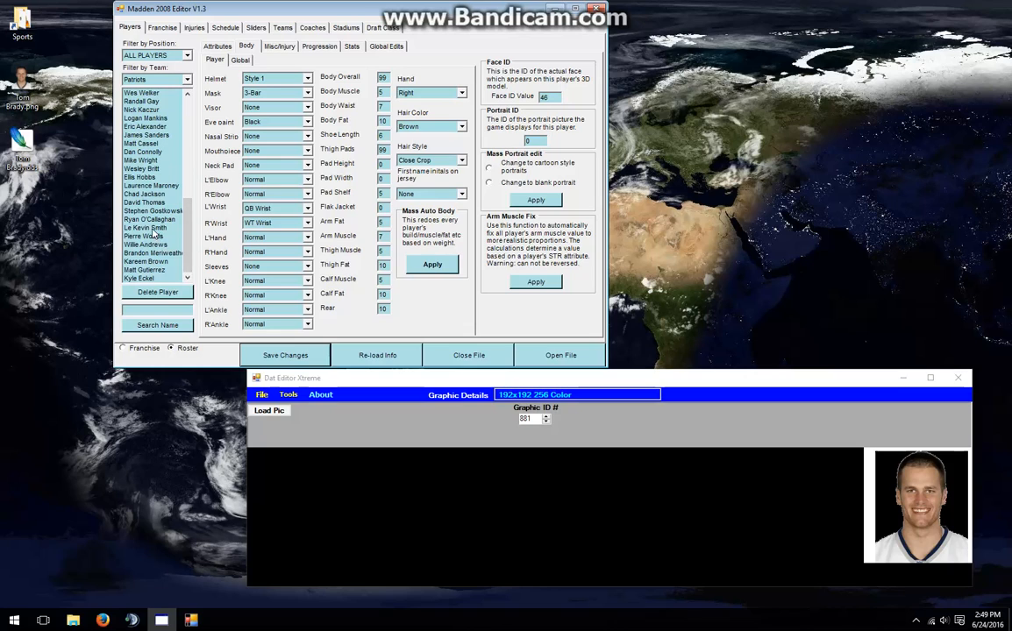
{"action": "left_click", "coordinate": [145, 227]}
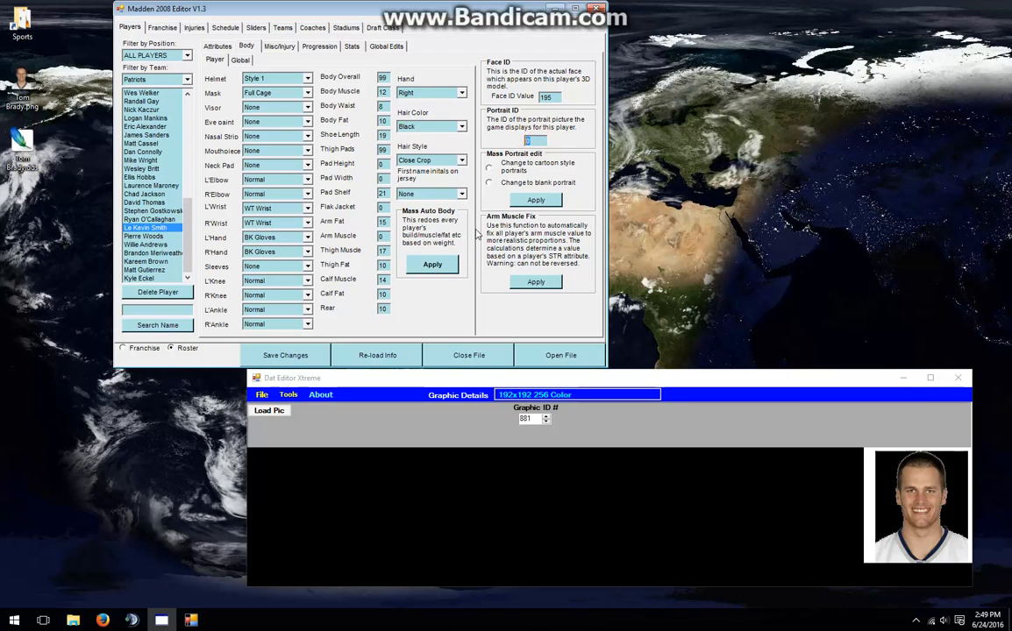
{"action": "mouse_move", "coordinate": [454, 235]}
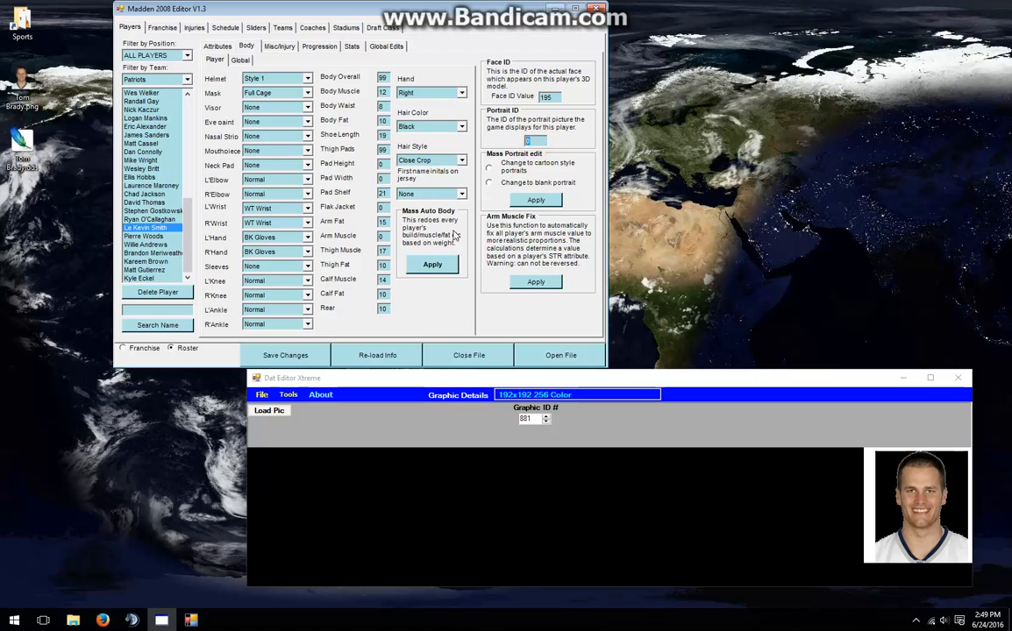
{"action": "type", "text": "881"}
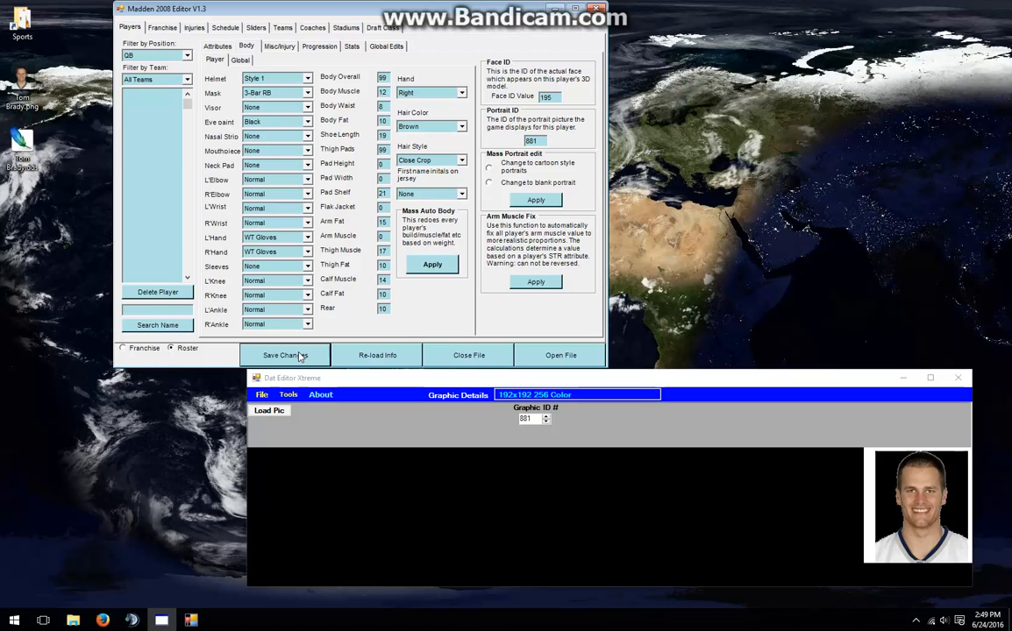
{"action": "left_click", "coordinate": [156, 79]}
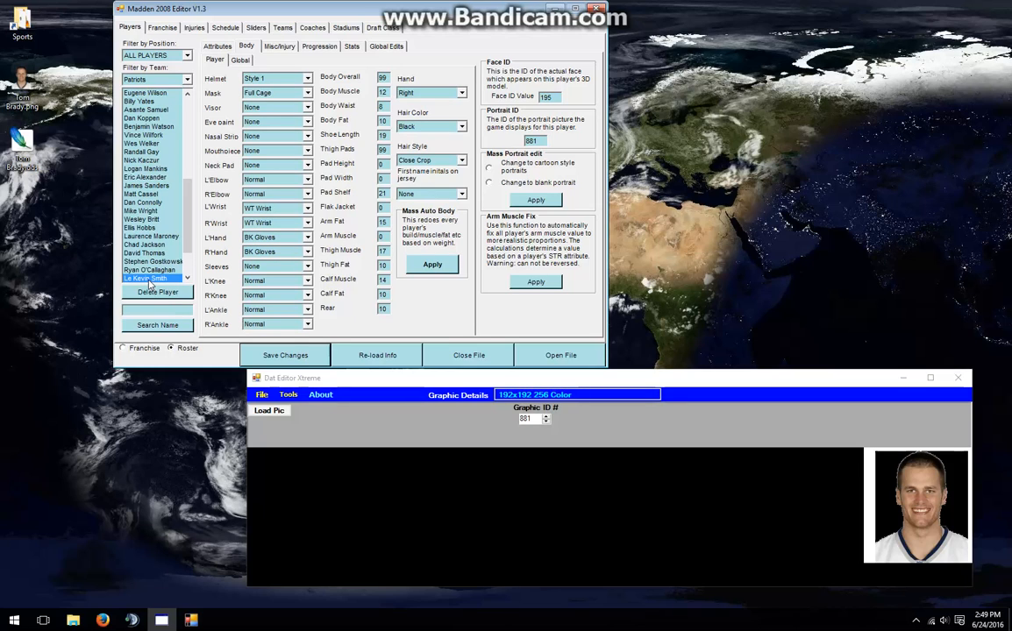
{"action": "mouse_move", "coordinate": [173, 234]}
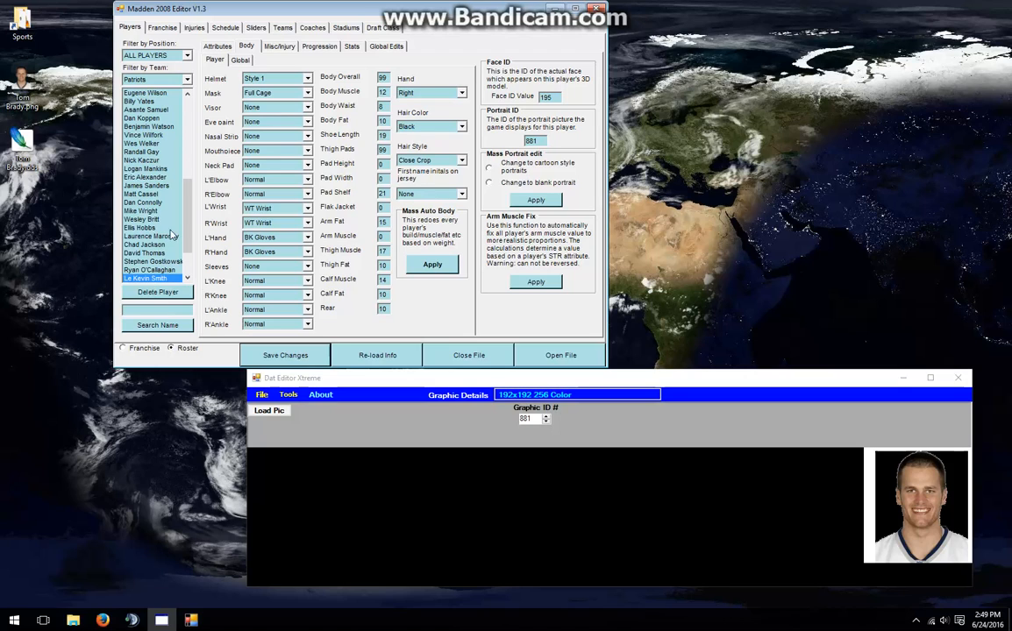